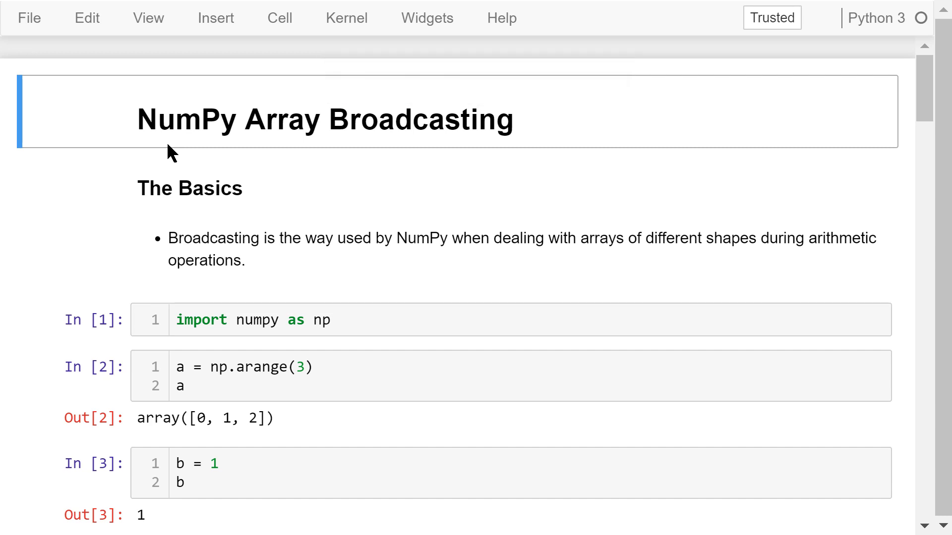
mouse_move(426, 145)
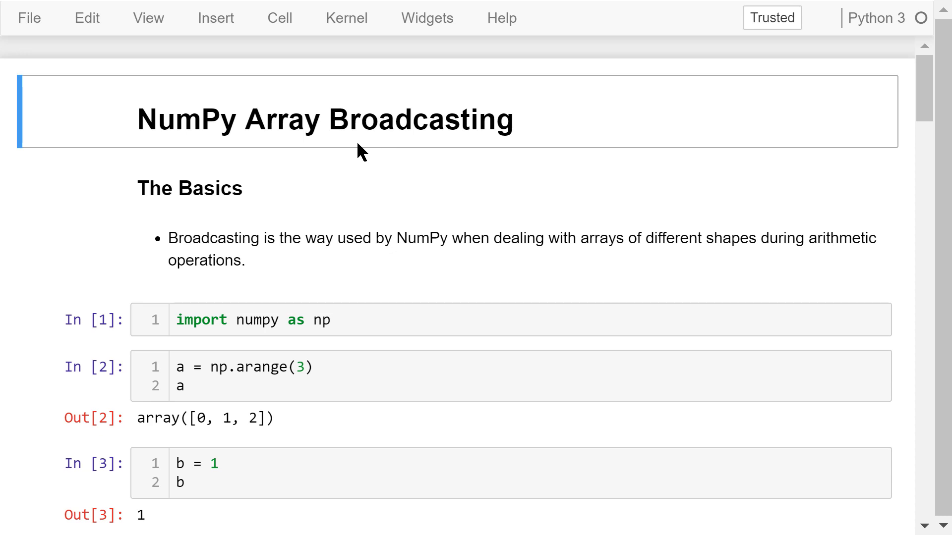
Step: Scroll past the title and basics text to the a + b cell yielding array([1, 2, 3])
scroll(down, 3)
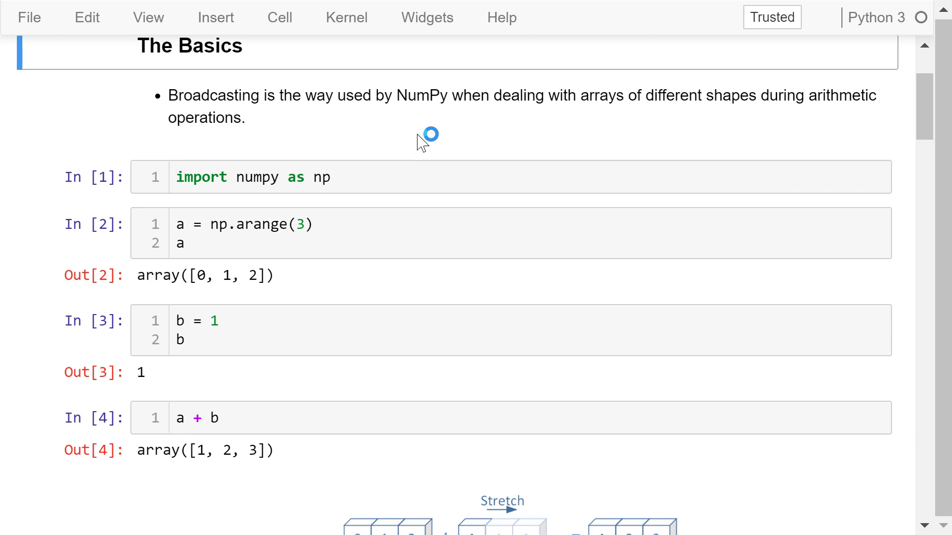
mouse_move(389, 177)
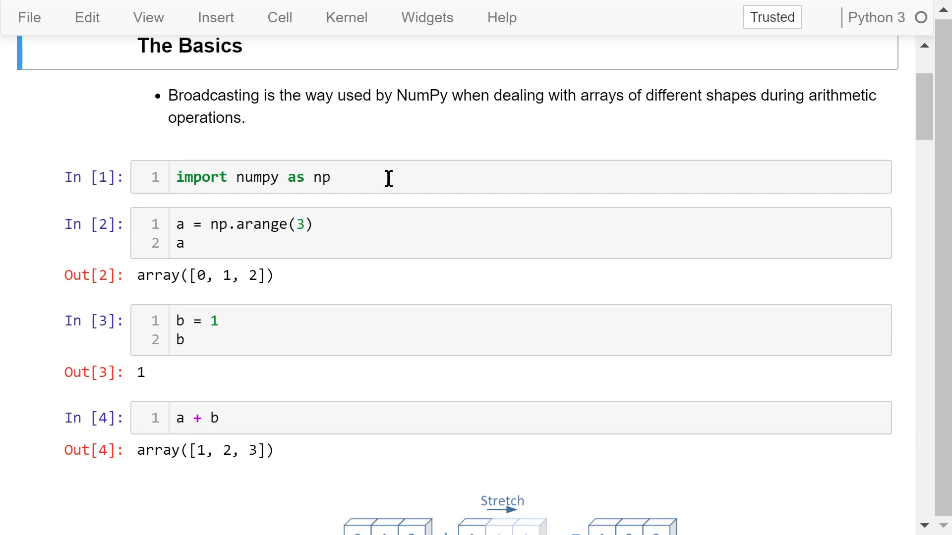
mouse_move(403, 187)
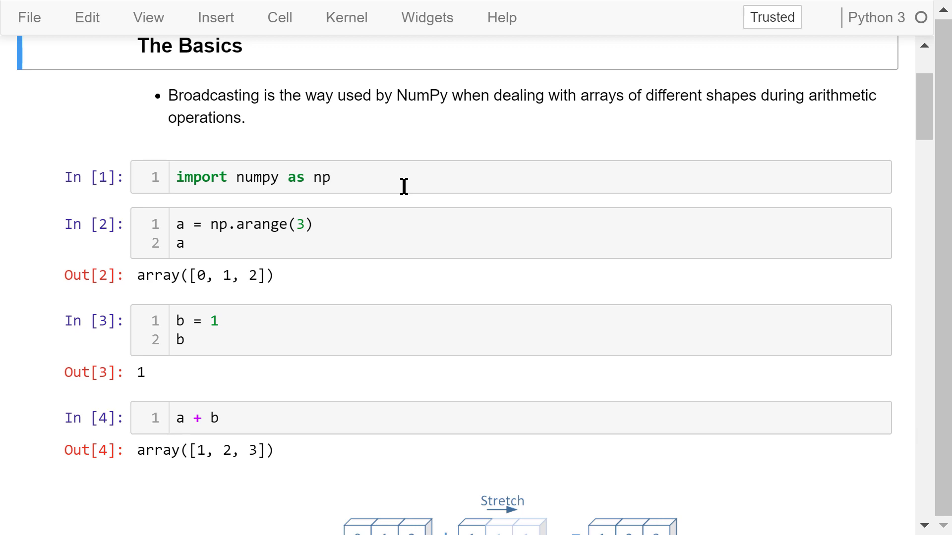
Step: Move through the numpy import and b = 1 cells to the np.arange(6).reshape(2, 3) example
click(298, 177)
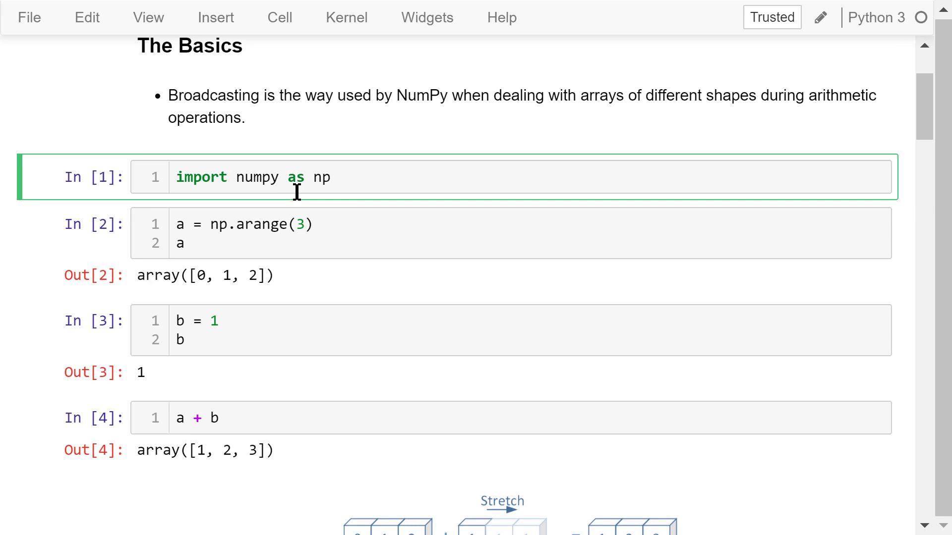
mouse_move(339, 239)
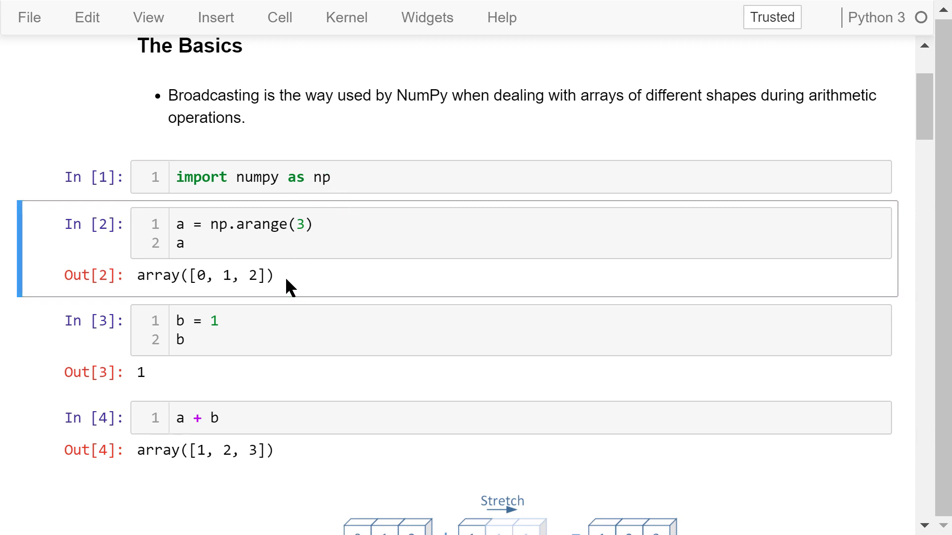
click(218, 321)
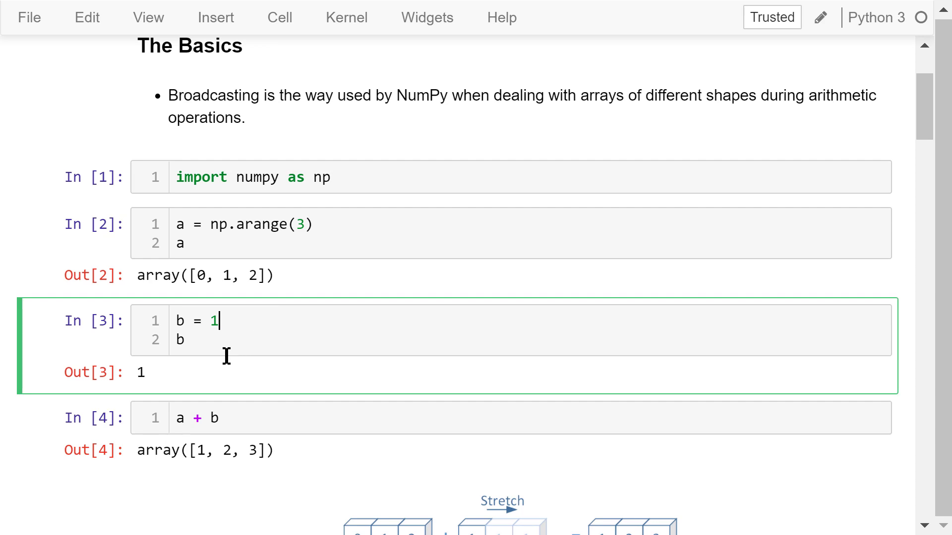
scroll(down, 3)
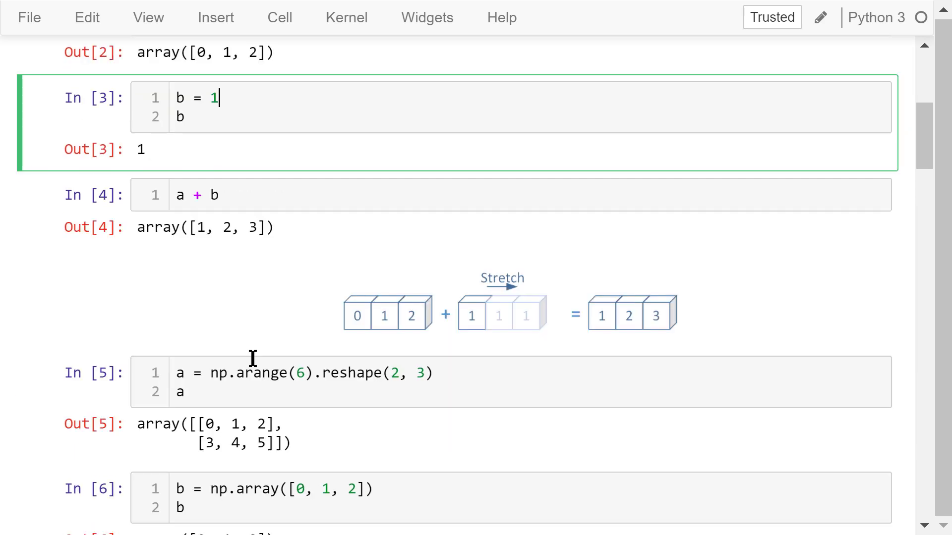
scroll(up, 3)
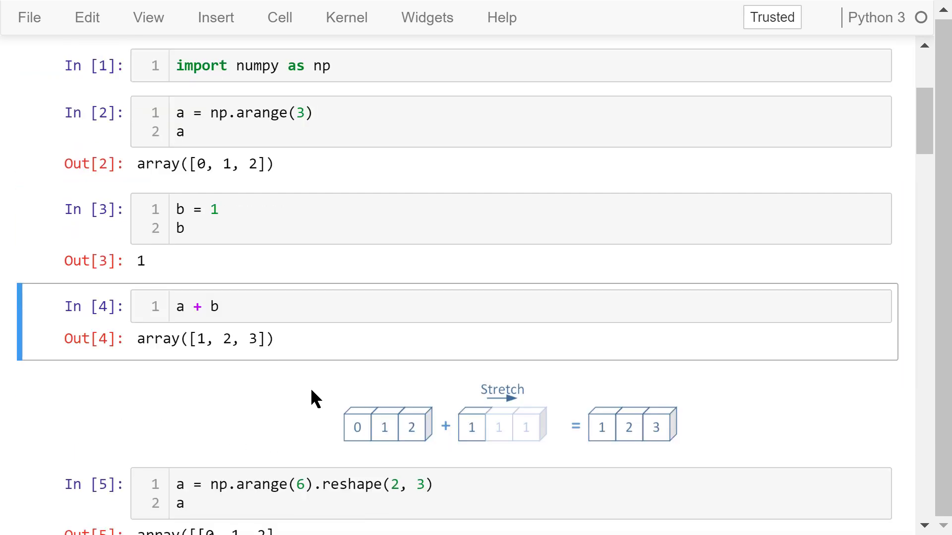
mouse_move(516, 431)
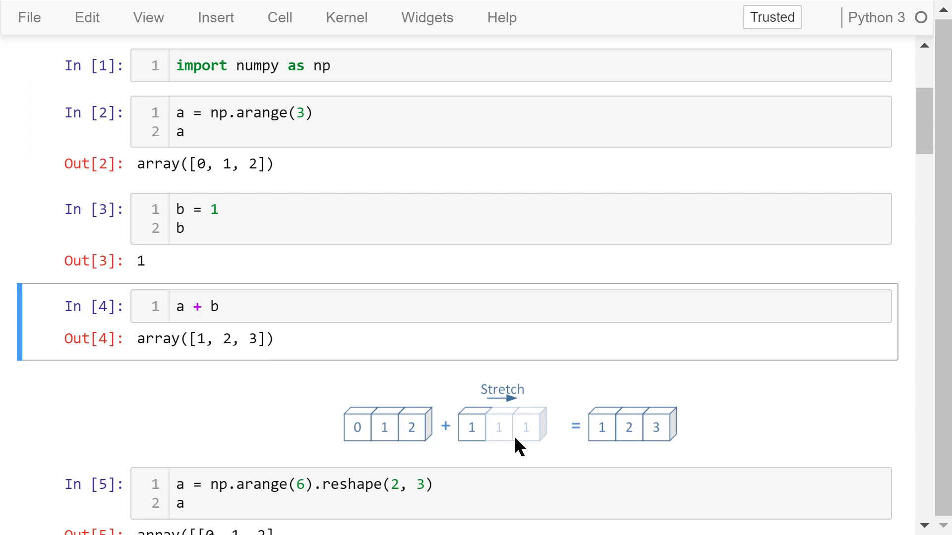
mouse_move(502, 451)
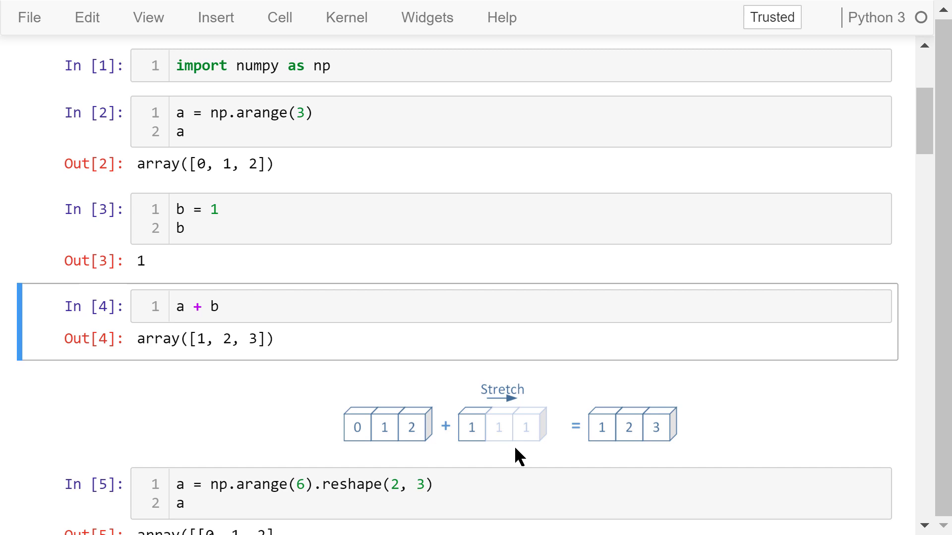
mouse_move(512, 461)
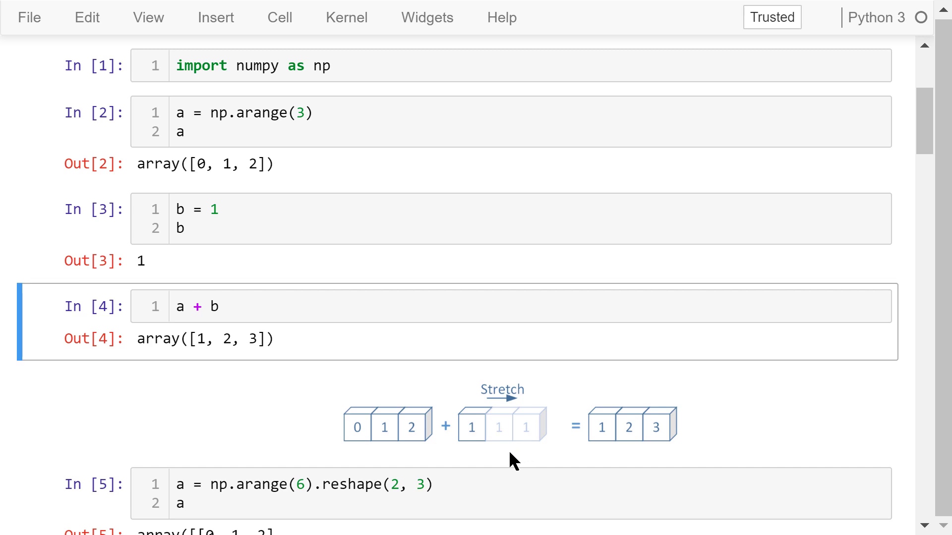
mouse_move(498, 452)
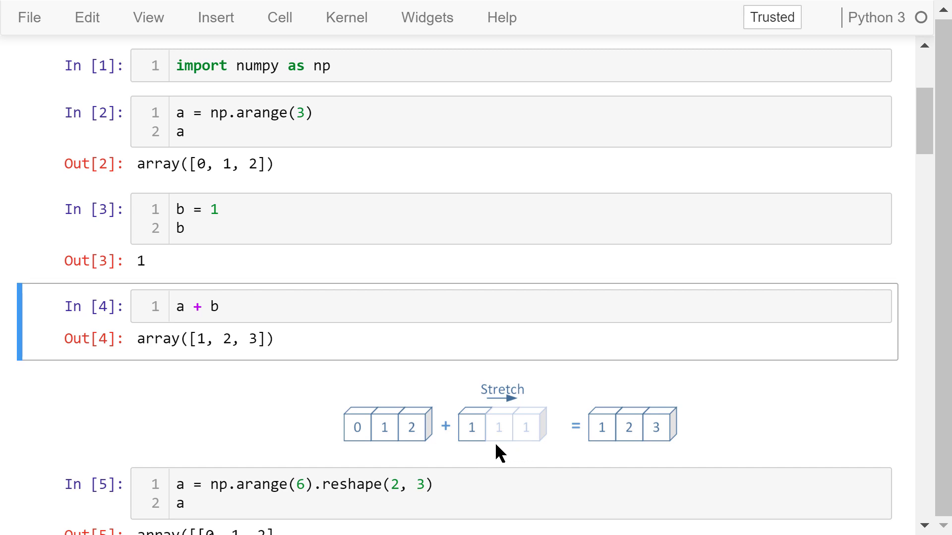
mouse_move(534, 453)
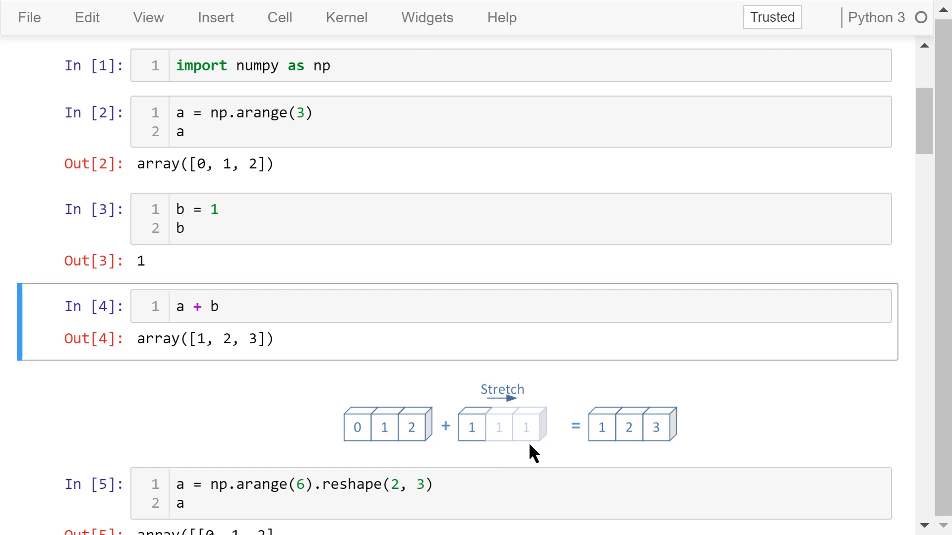
mouse_move(556, 457)
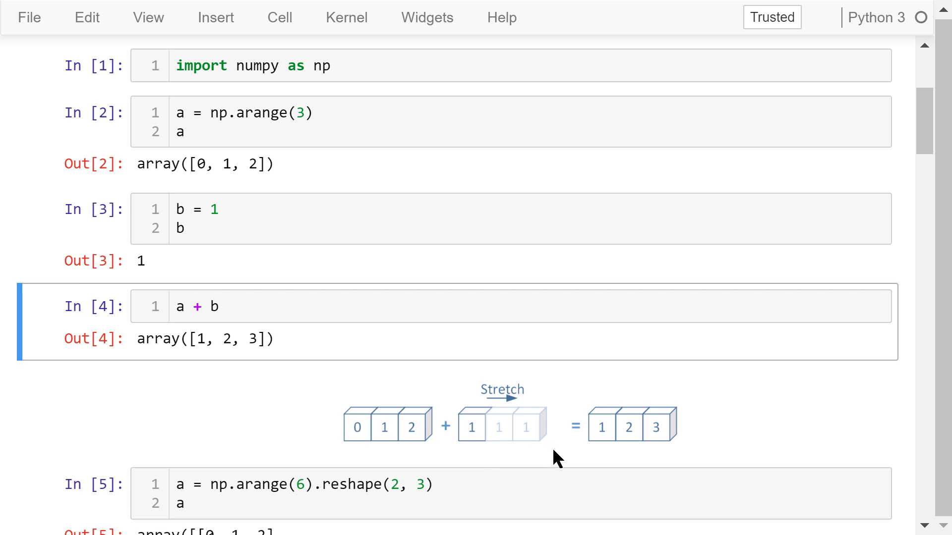
mouse_move(601, 457)
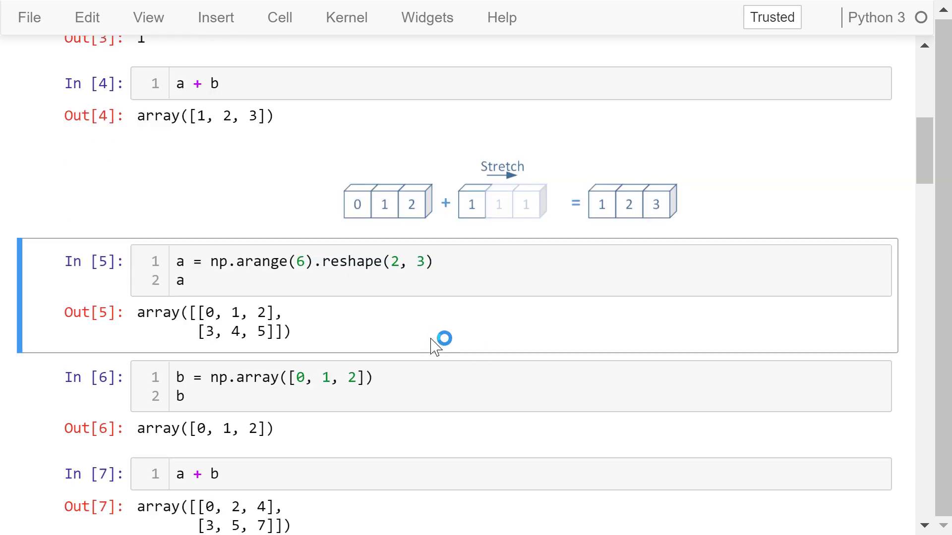
Step: Scroll to the cells reshaping b to a column, giving a + b = [[0,1,2],[4,5,6]]
scroll(down, 3)
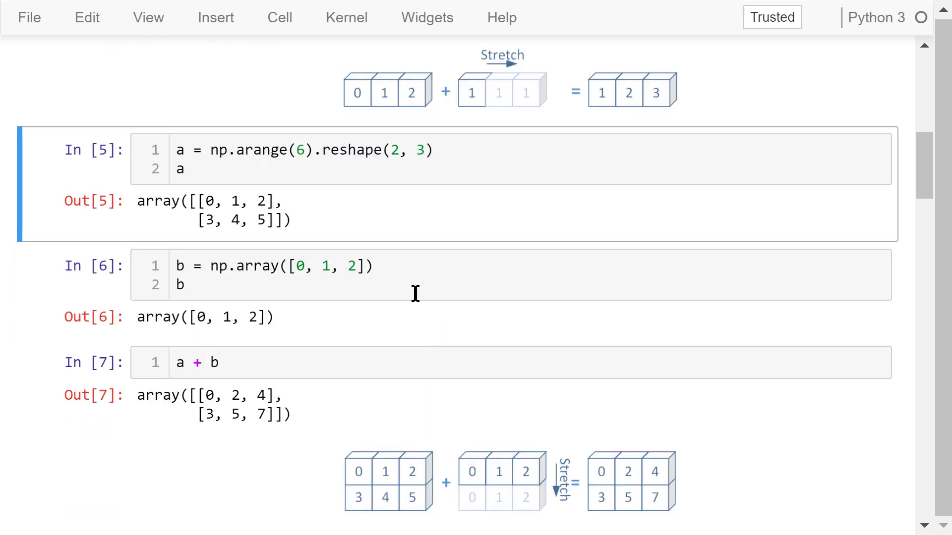
mouse_move(406, 416)
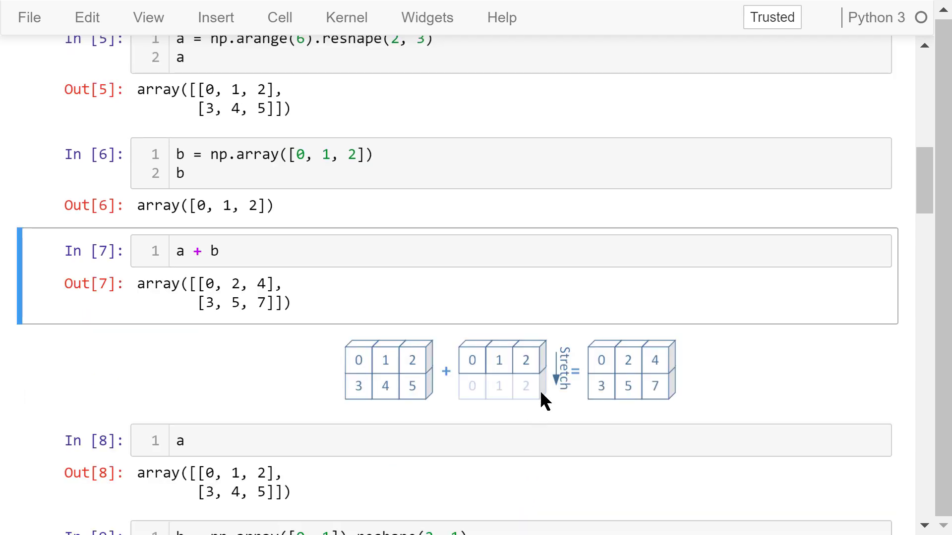
mouse_move(571, 406)
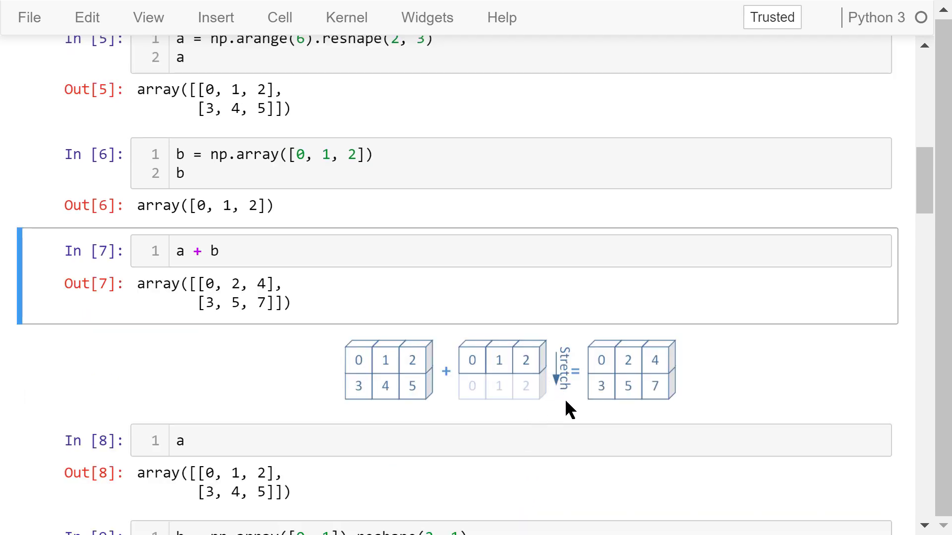
mouse_move(646, 412)
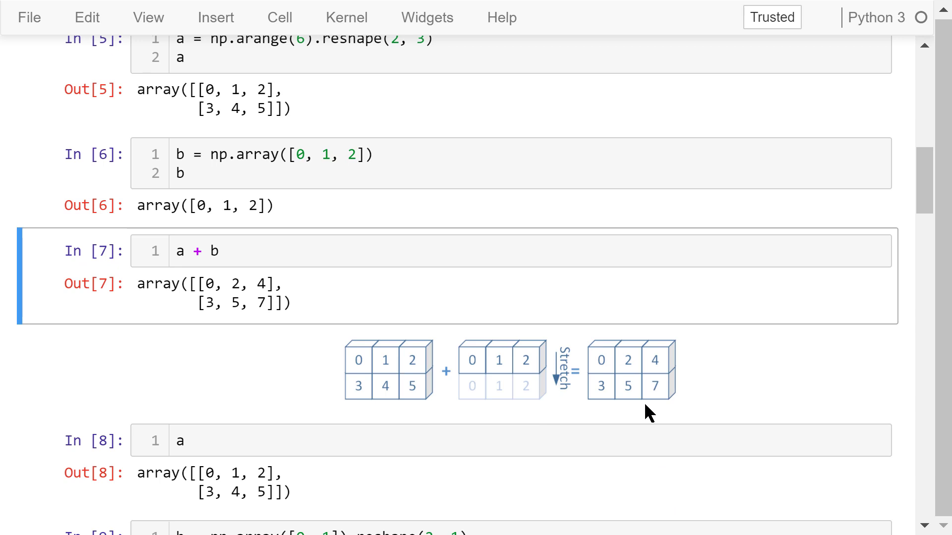
mouse_move(665, 411)
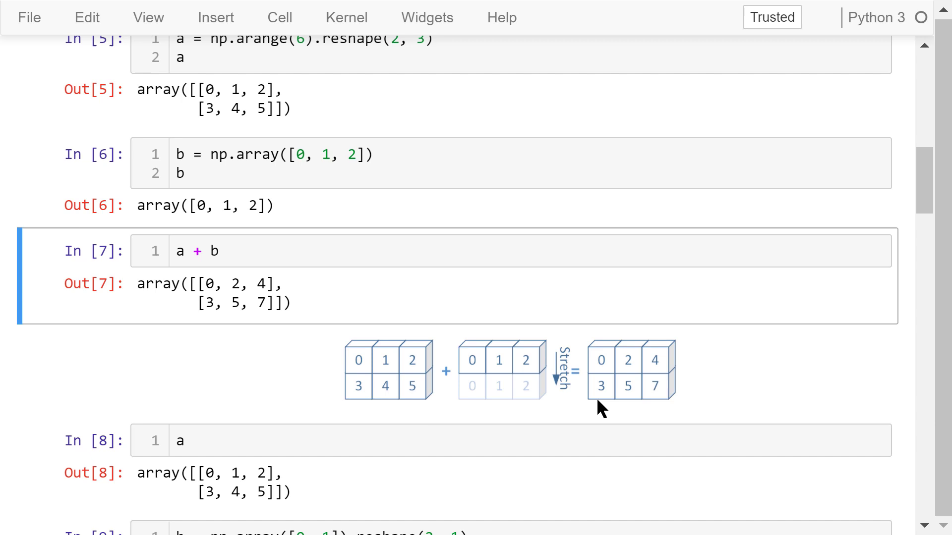
scroll(down, 3)
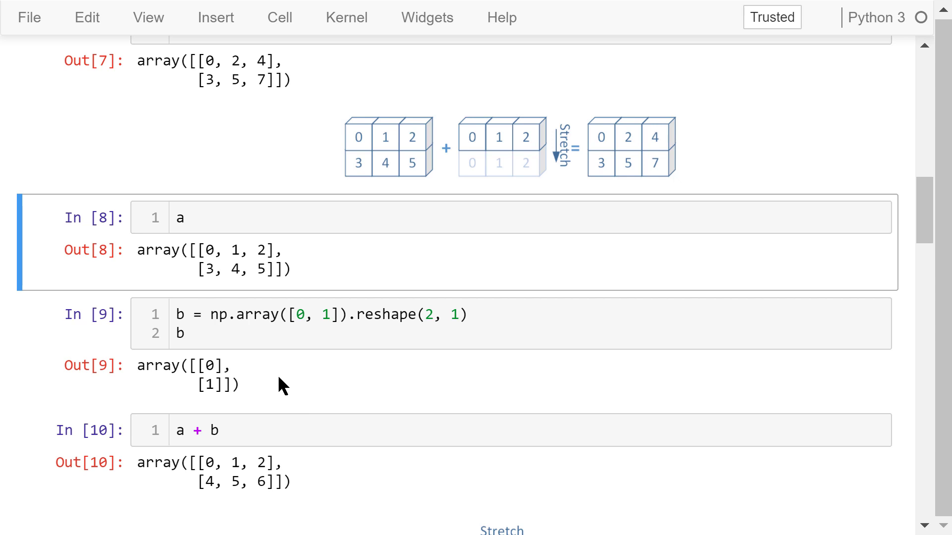
Step: Scroll slightly to show the stretch diagram for column b added to the 2-by-3 array
scroll(down, 3)
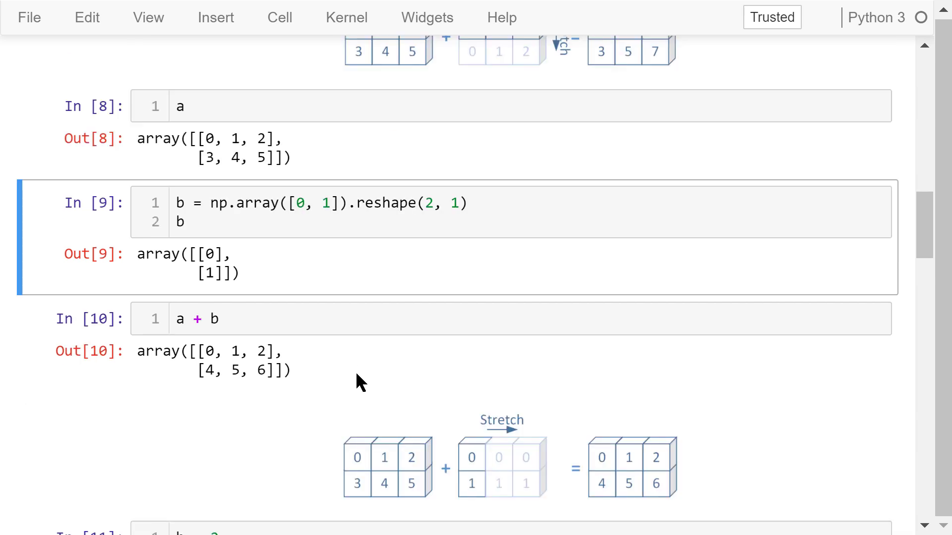
mouse_move(552, 470)
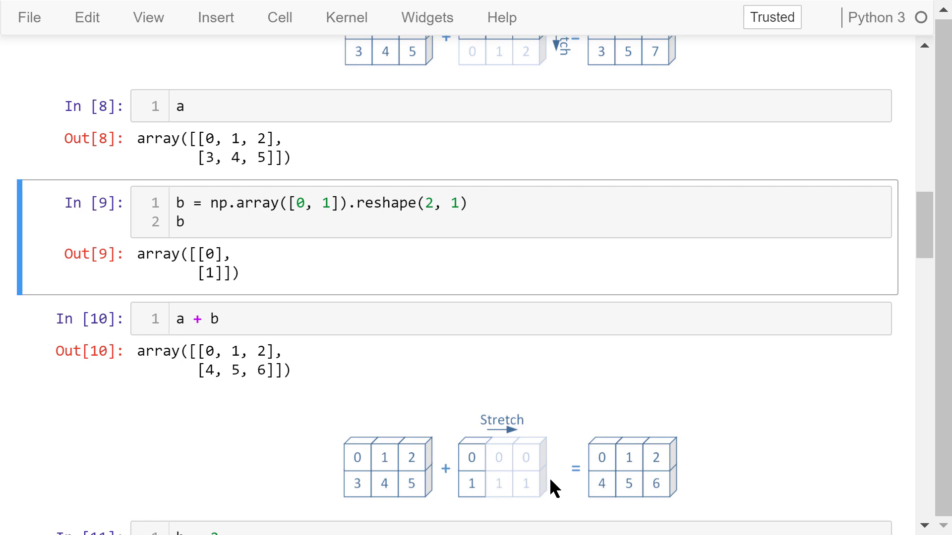
mouse_move(704, 480)
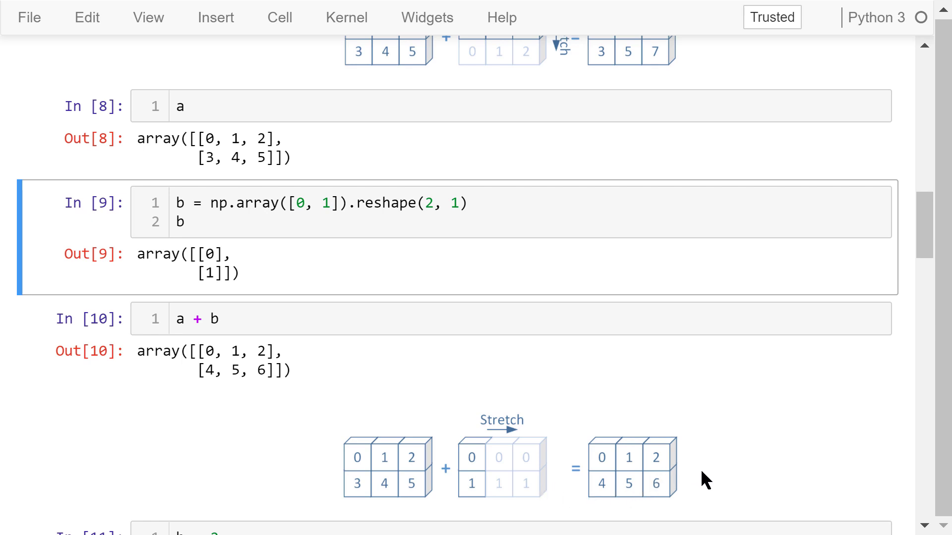
mouse_move(530, 442)
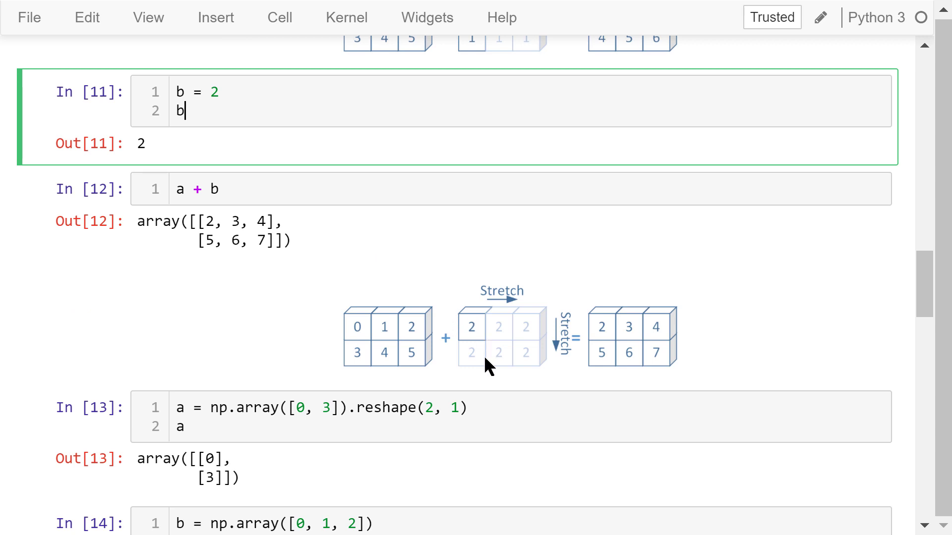
mouse_move(509, 381)
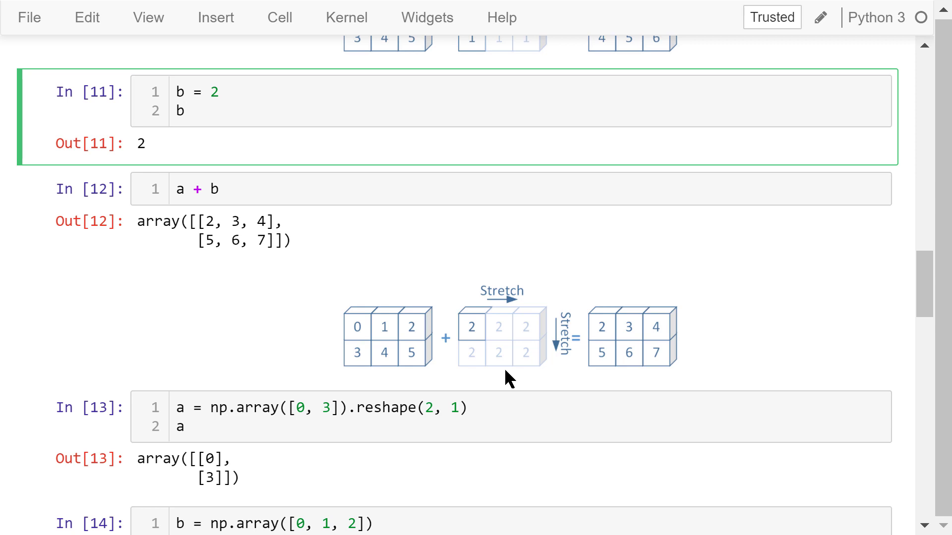
mouse_move(621, 380)
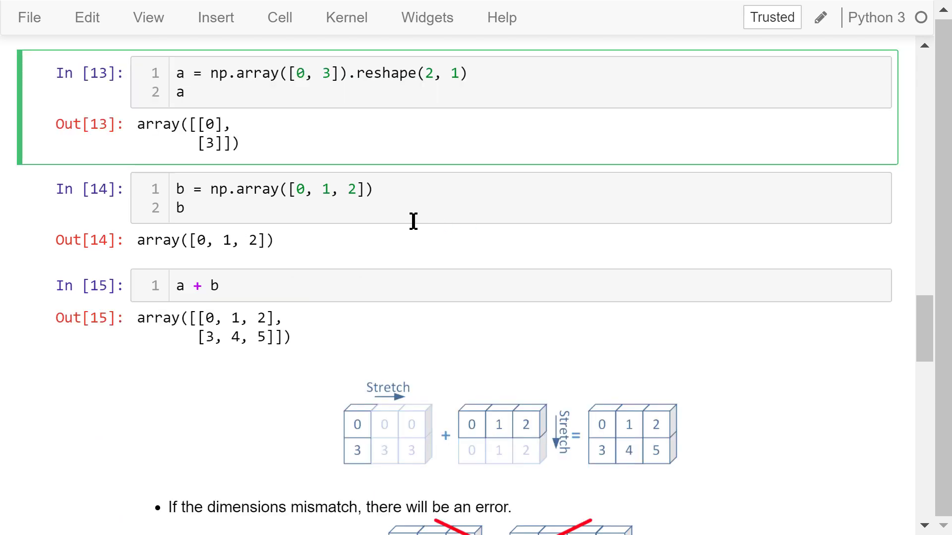
Step: Scroll past the a + b result to the crossed-out dimension-mismatch diagram and city Example heading
click(189, 207)
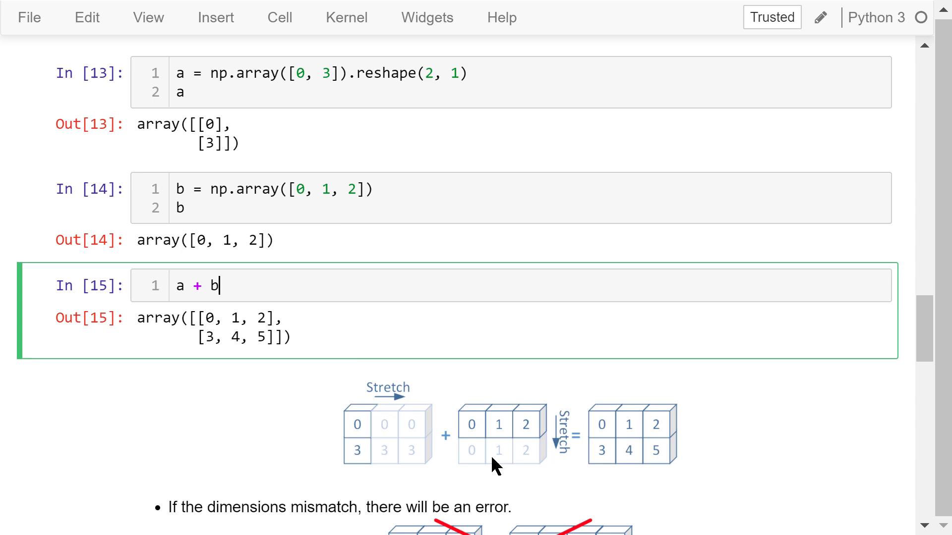
mouse_move(463, 463)
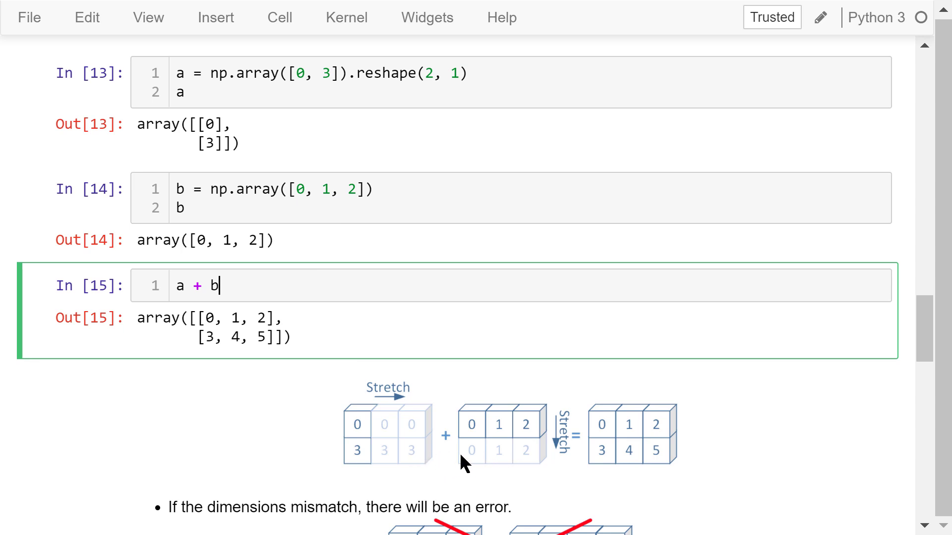
mouse_move(558, 470)
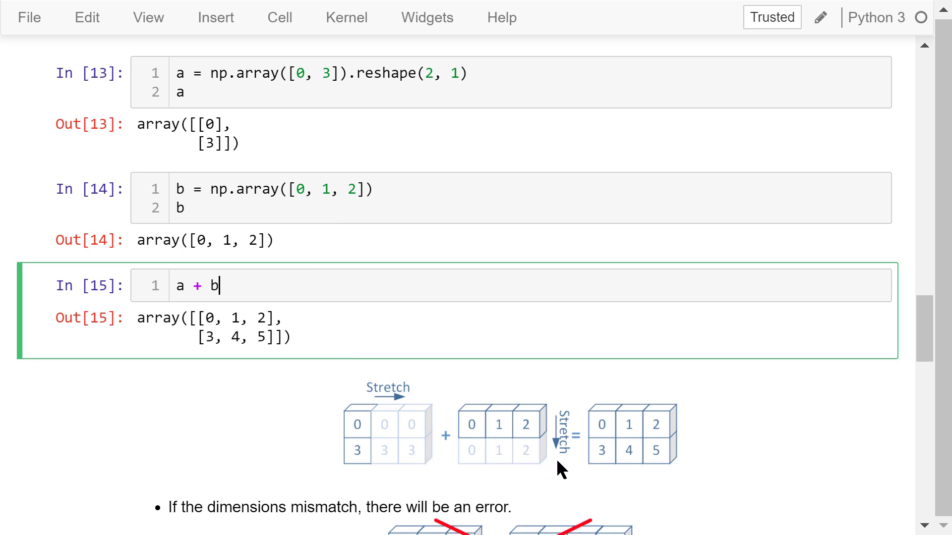
mouse_move(566, 473)
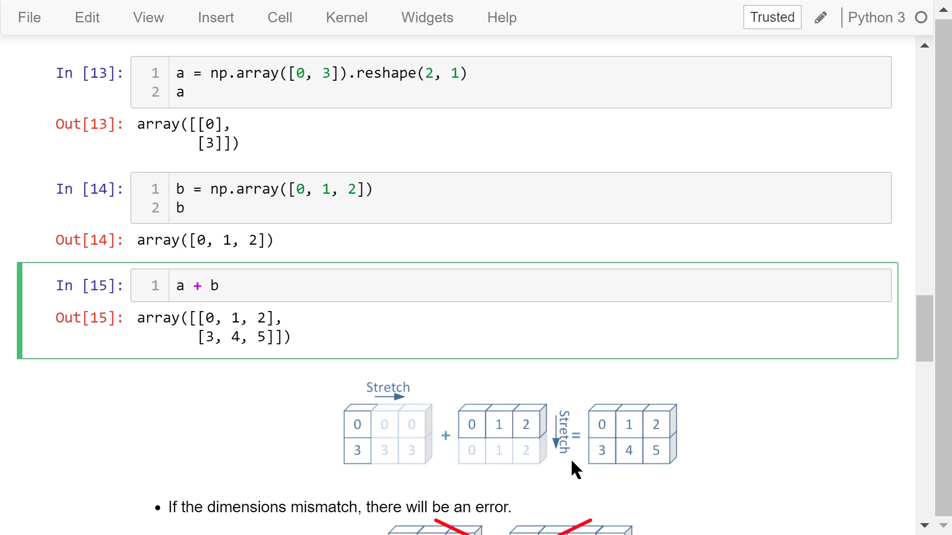
mouse_move(644, 473)
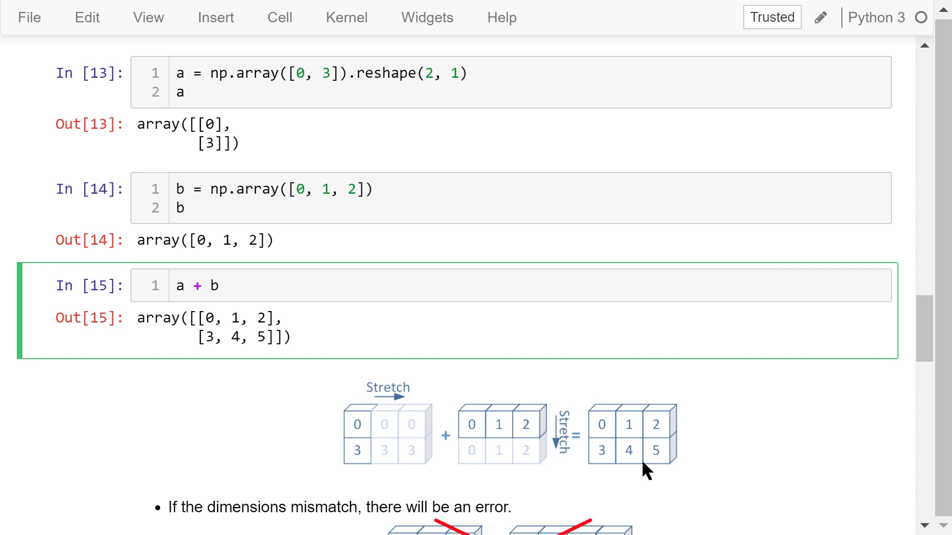
scroll(down, 3)
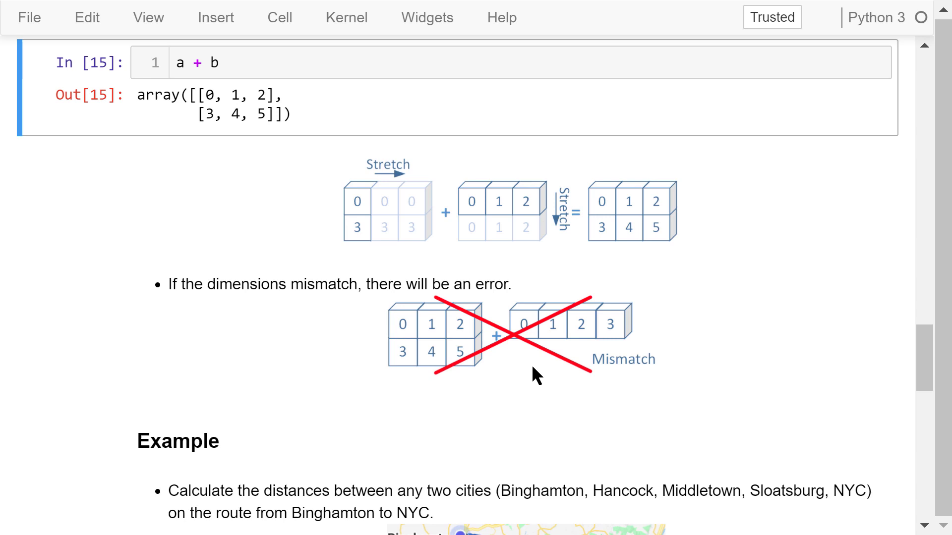
Step: Move from the mismatch note to the route map and miles array [0, 43, 120, 153, 190]
click(423, 374)
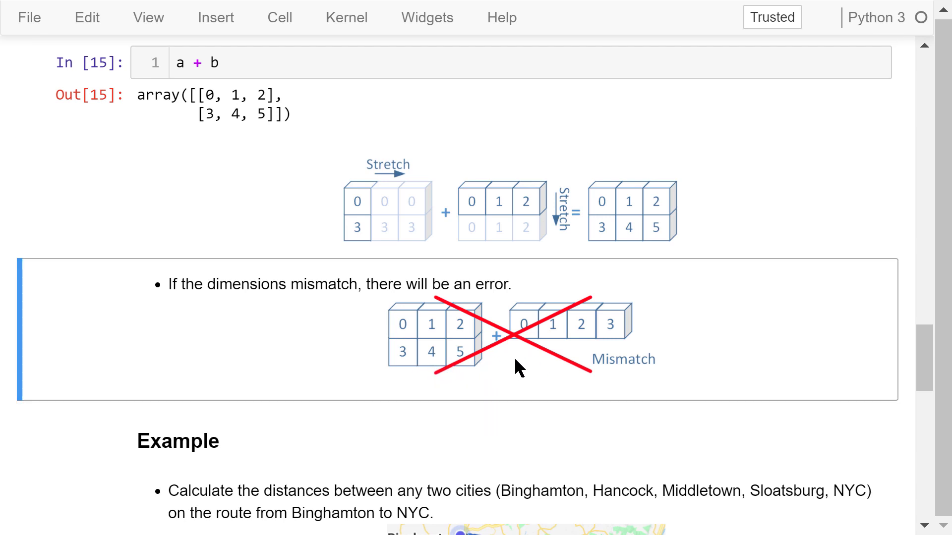
mouse_move(539, 378)
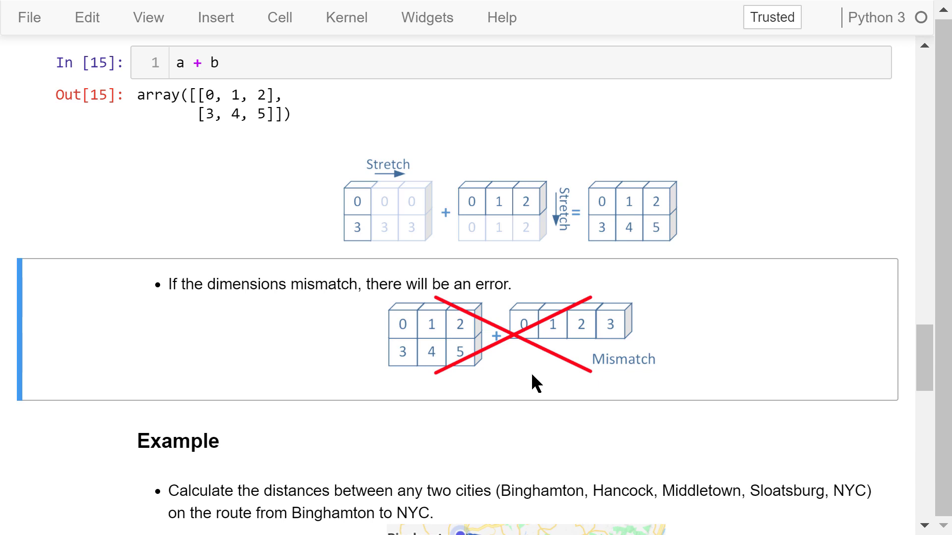
mouse_move(497, 378)
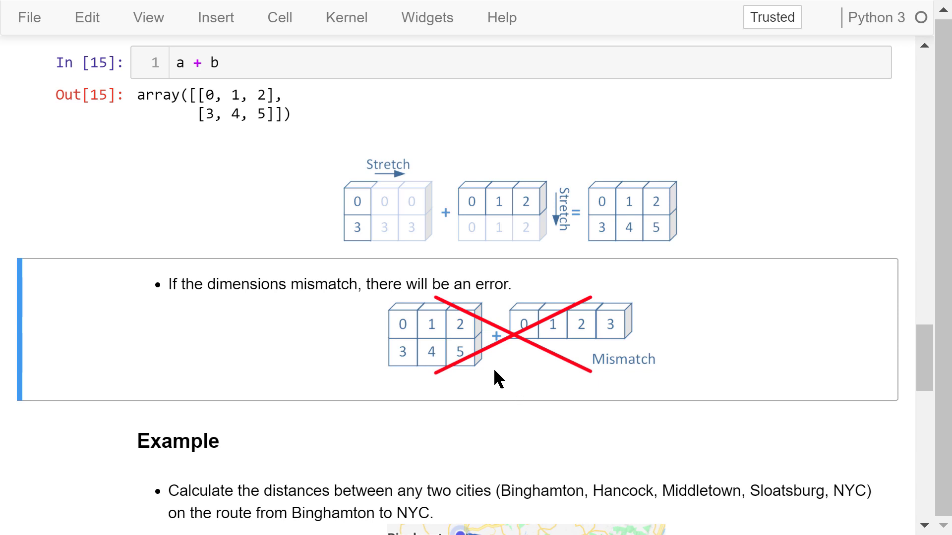
mouse_move(376, 423)
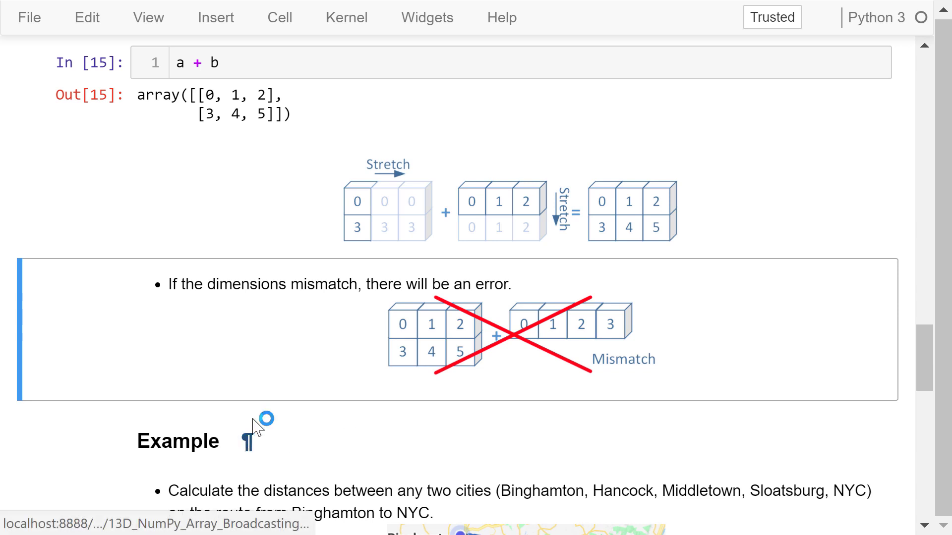
scroll(down, 3)
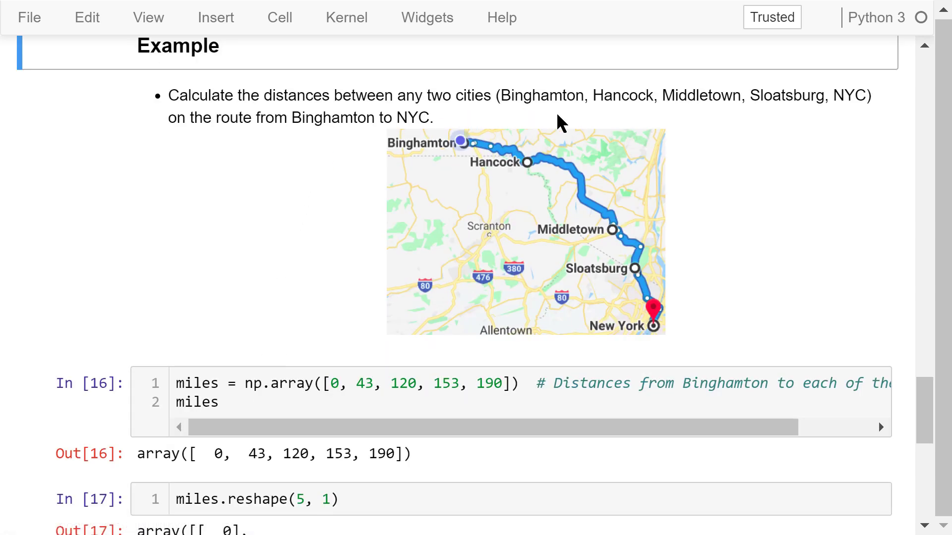
mouse_move(686, 120)
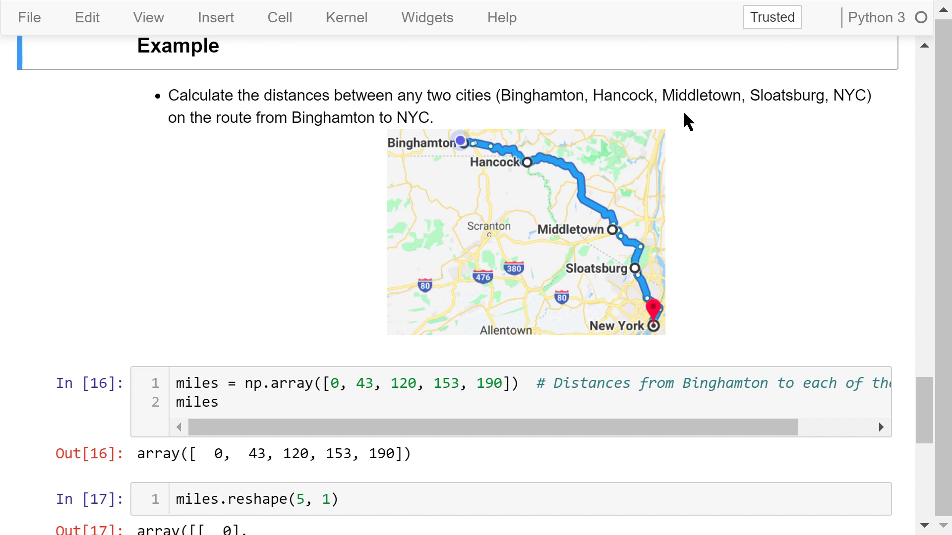
mouse_move(581, 272)
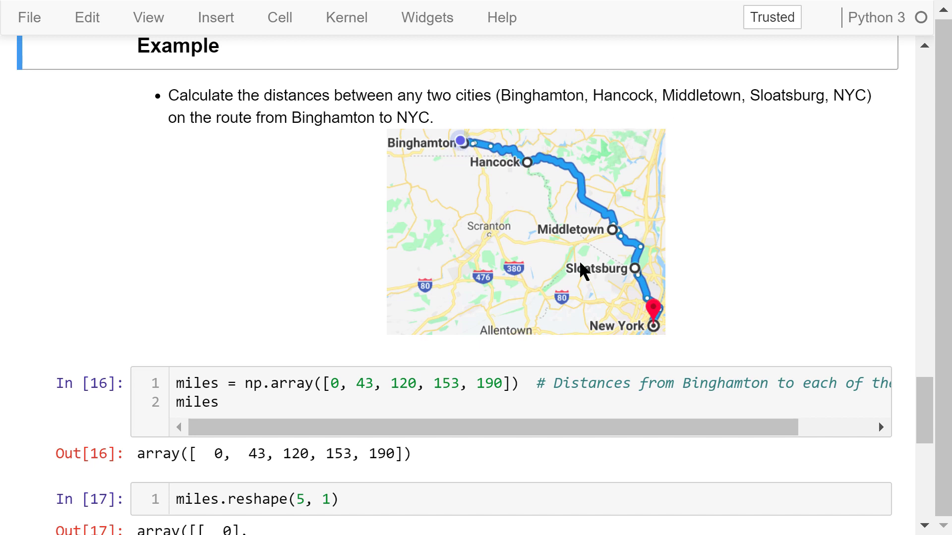
mouse_move(518, 204)
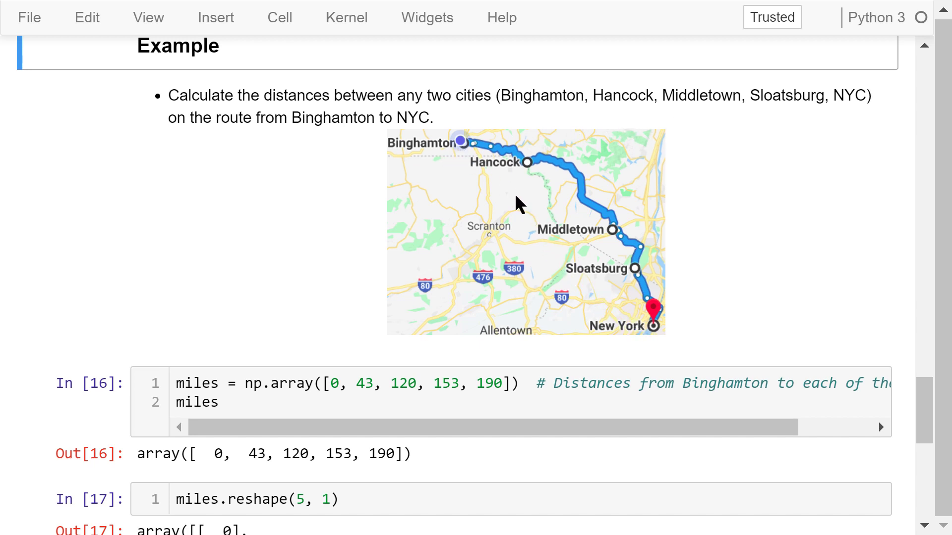
mouse_move(529, 173)
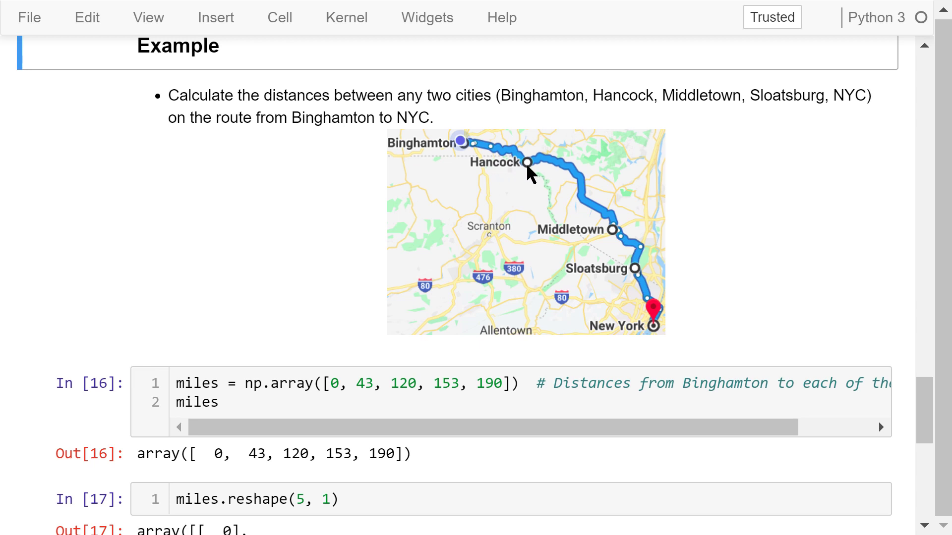
mouse_move(478, 171)
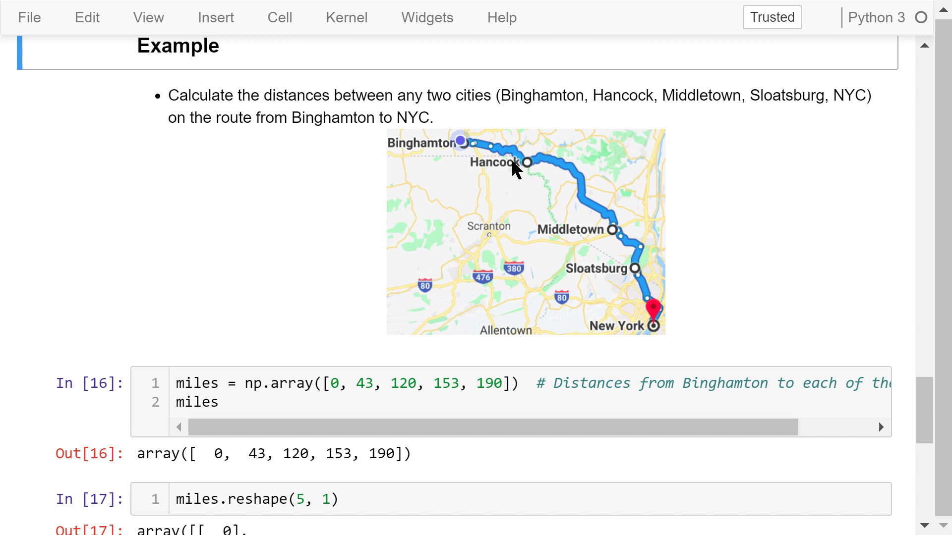
mouse_move(482, 163)
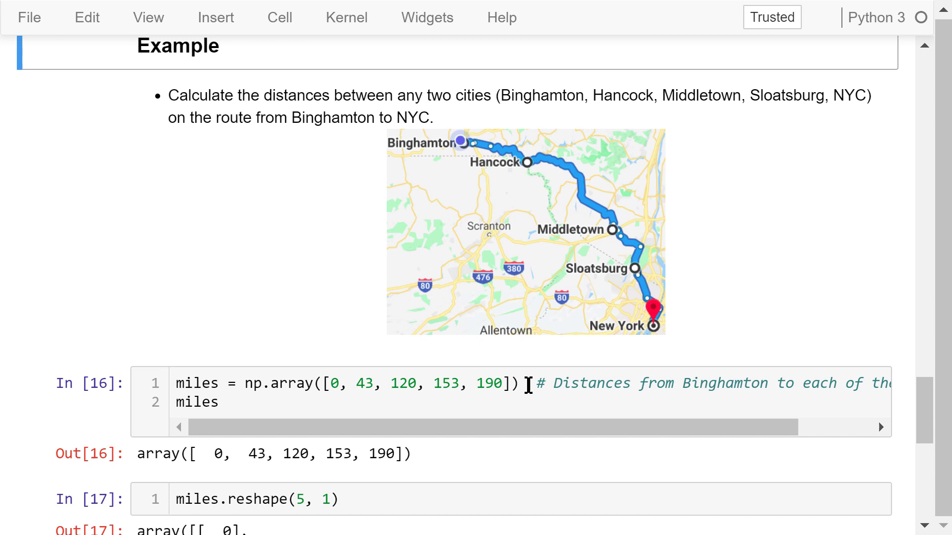
mouse_move(412, 403)
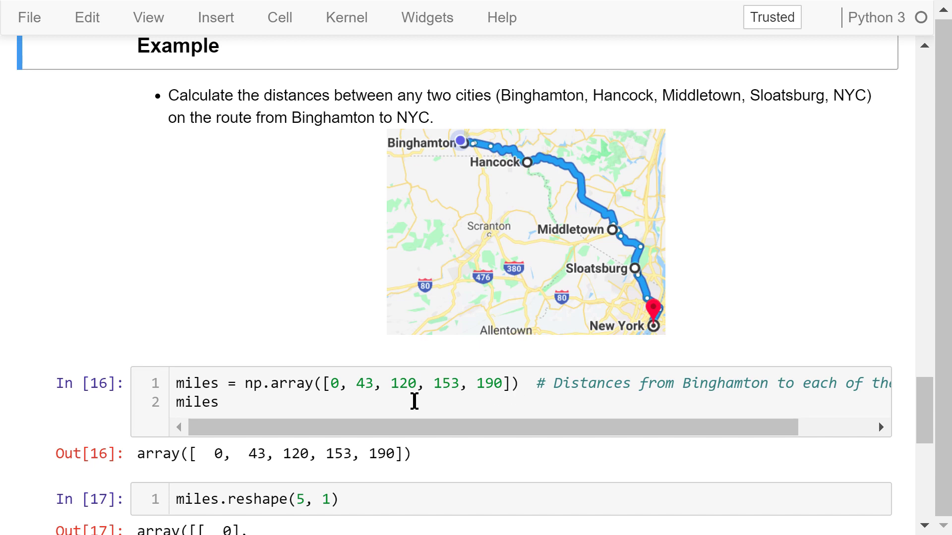
mouse_move(429, 405)
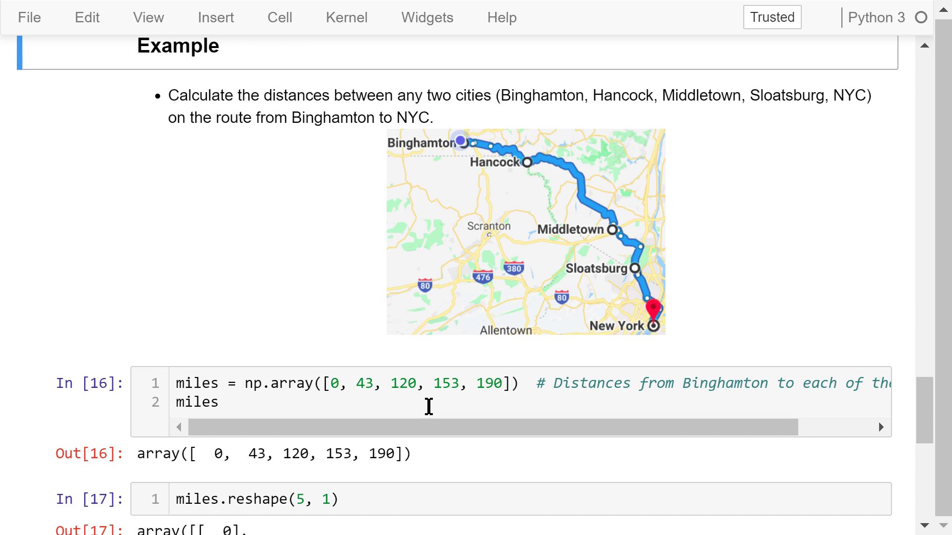
scroll(down, 3)
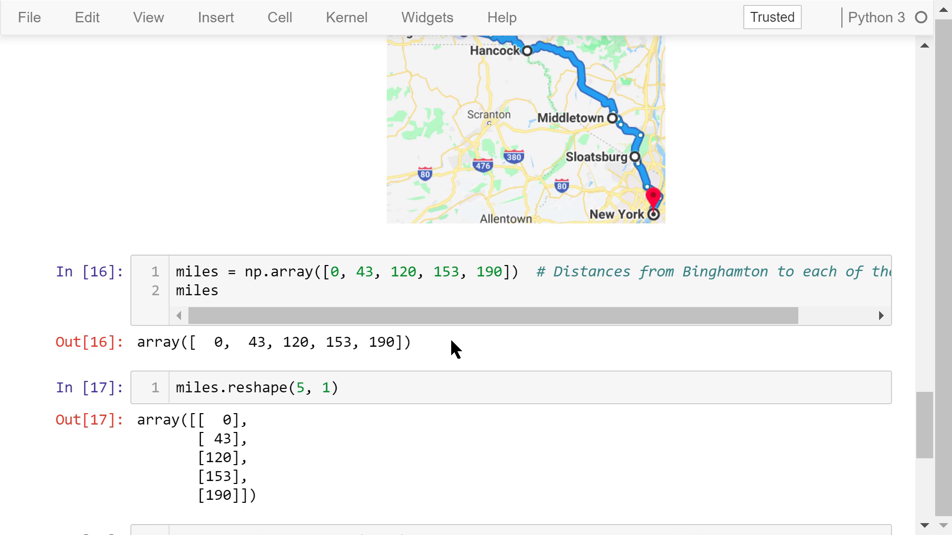
mouse_move(628, 157)
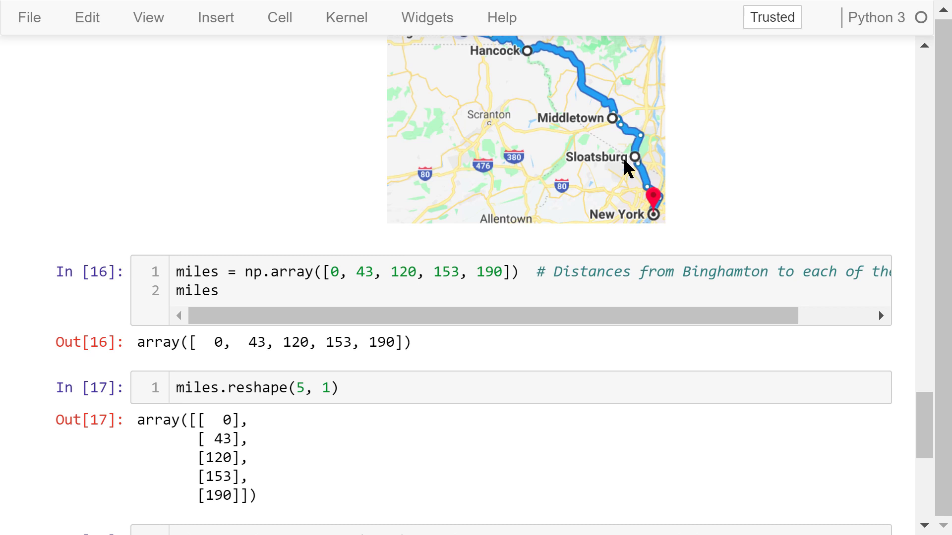
mouse_move(545, 248)
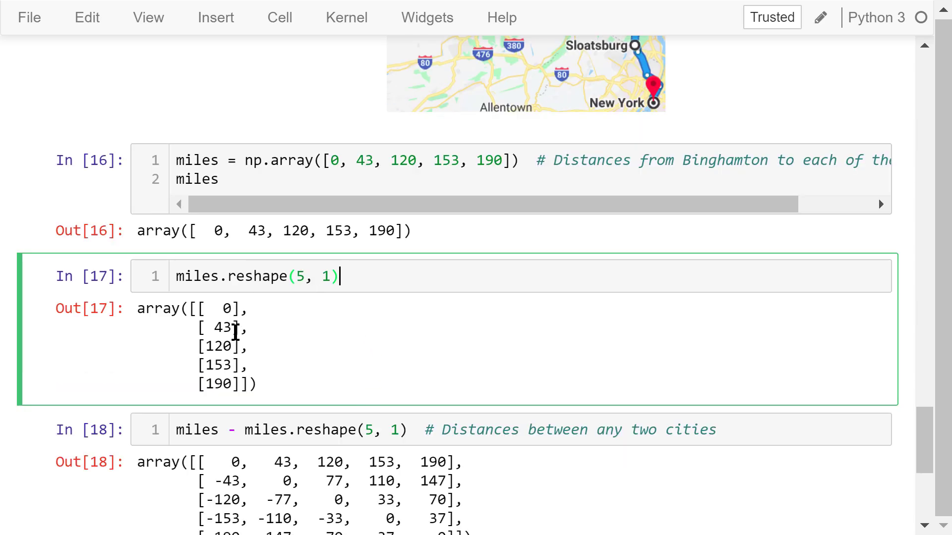
Step: Show the full 5-by-5 city-distance matrix and place the cursor in its miles calculation cell
scroll(down, 3)
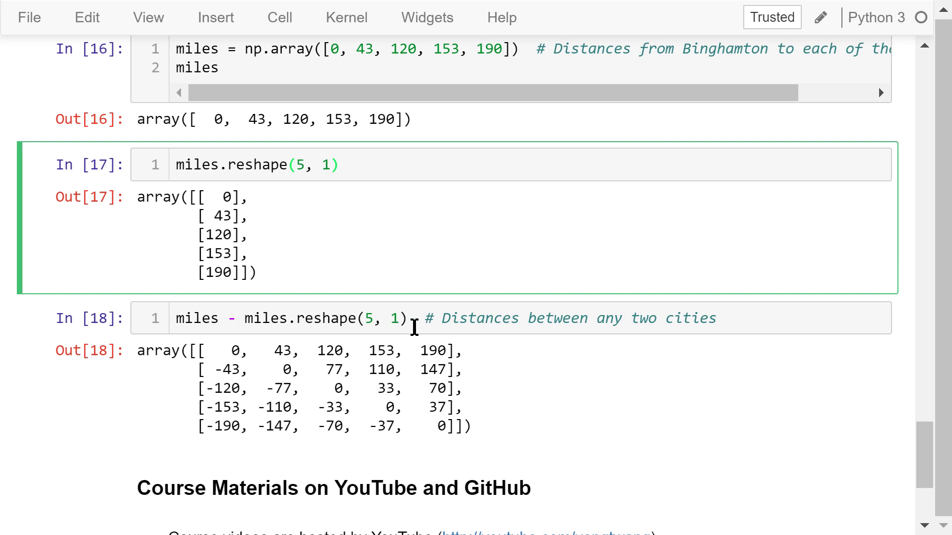
click(414, 319)
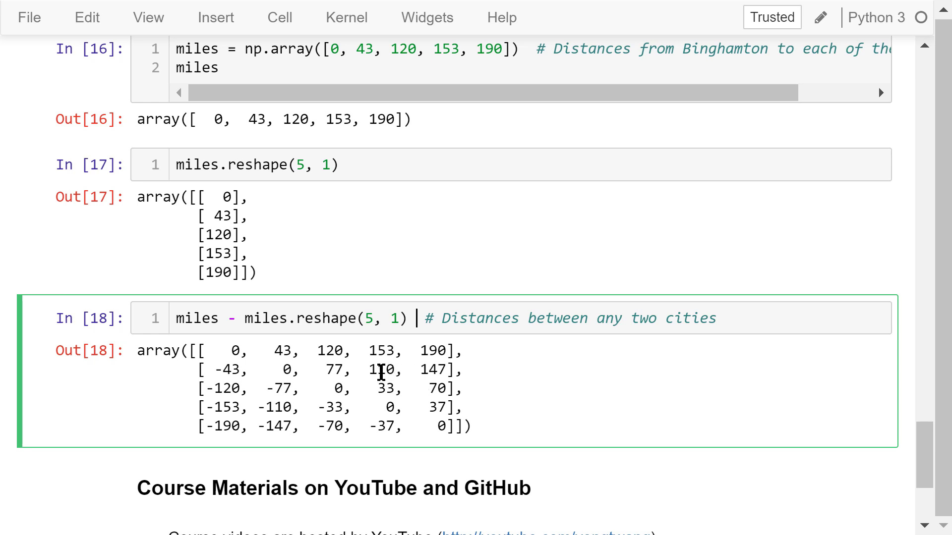
mouse_move(384, 369)
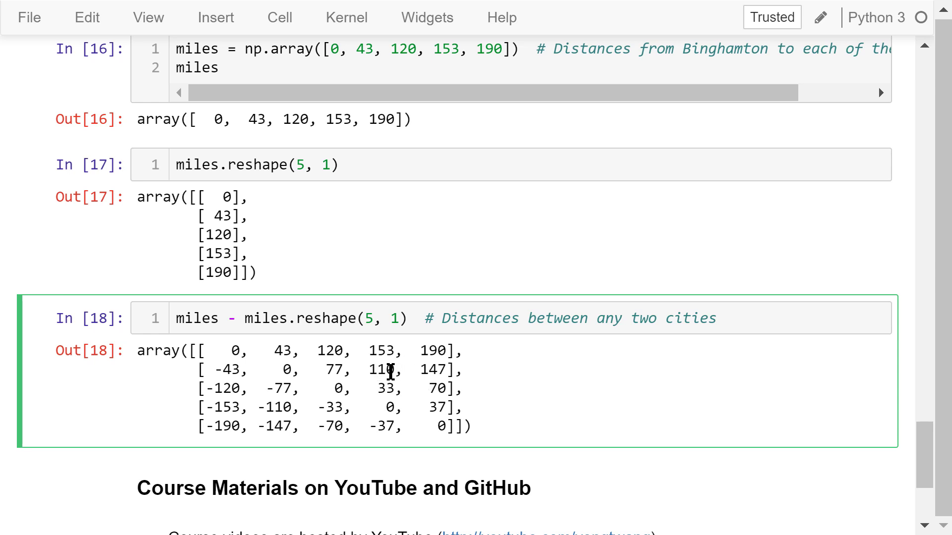
mouse_move(258, 432)
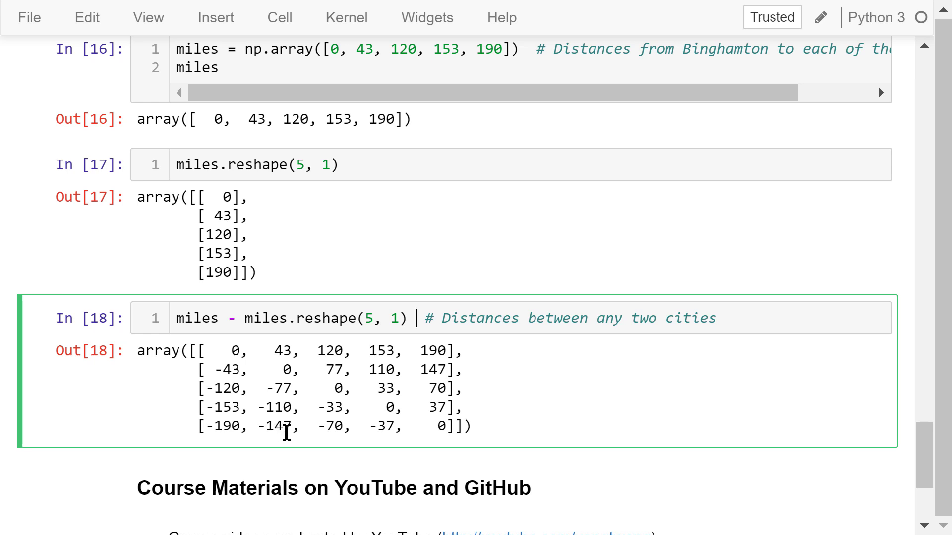
Step: Scroll to the bottom Course Materials section listing the YouTube and GitHub links
scroll(down, 3)
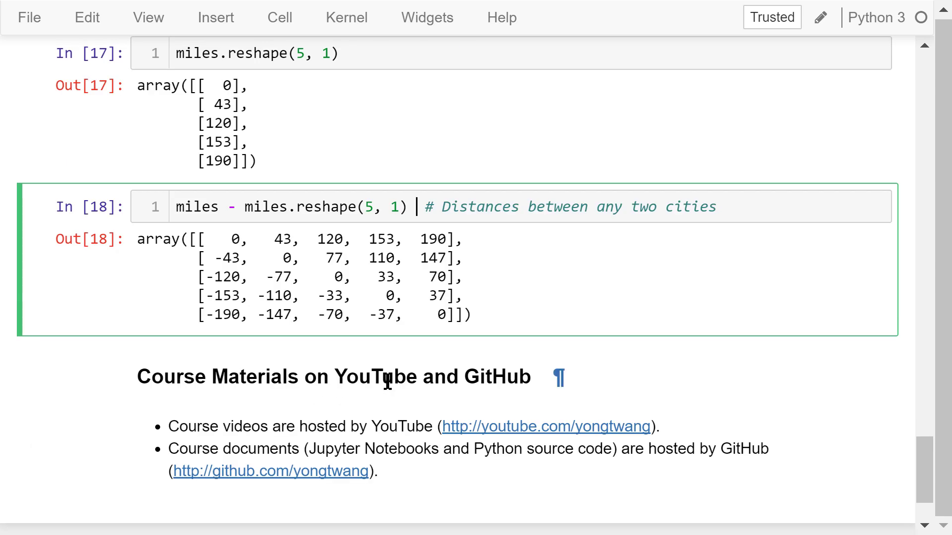
scroll(down, 3)
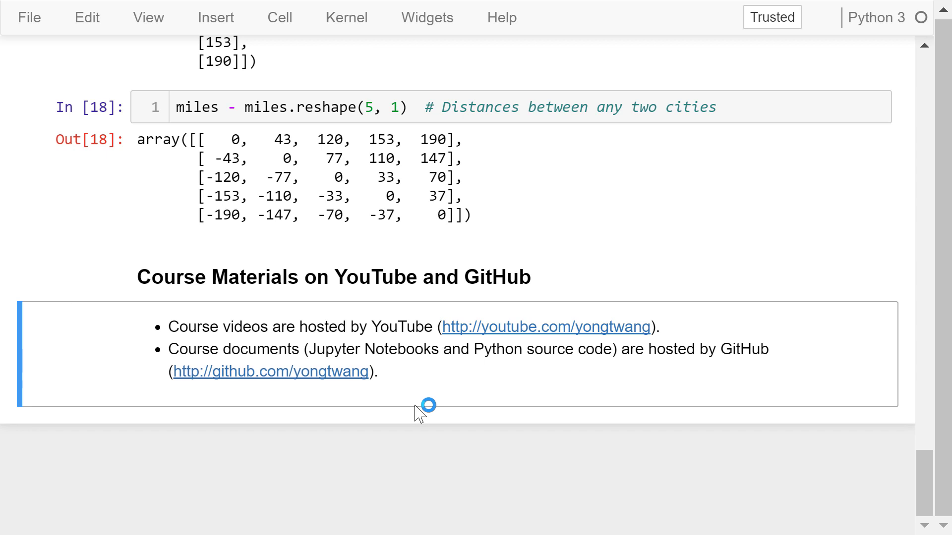
mouse_move(419, 446)
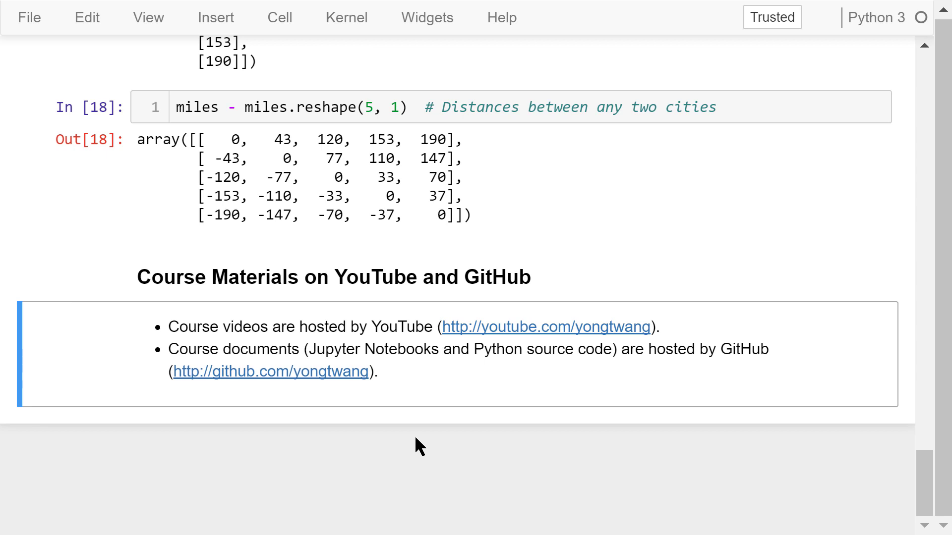